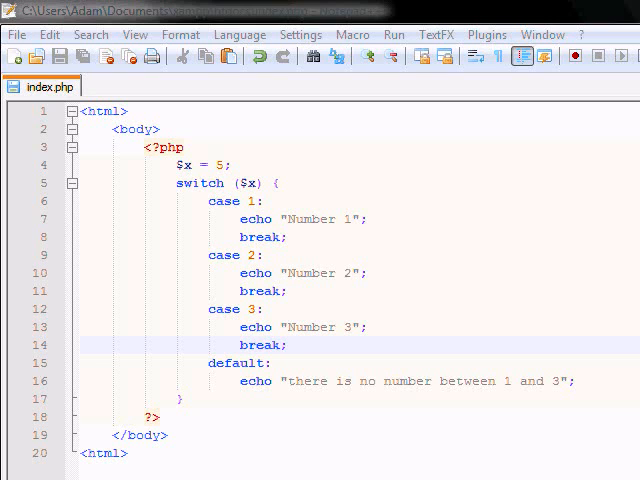
mouse_move(155, 166)
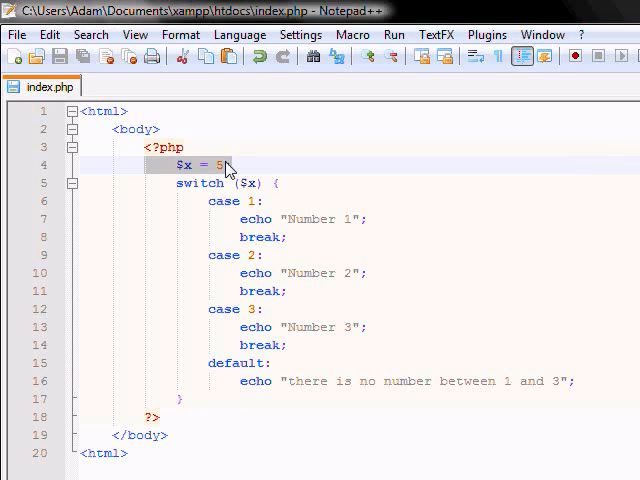
Step: Replace the number 5 assigned to $x with a quoted string starting with "s"
key("Delete")
type("\"")
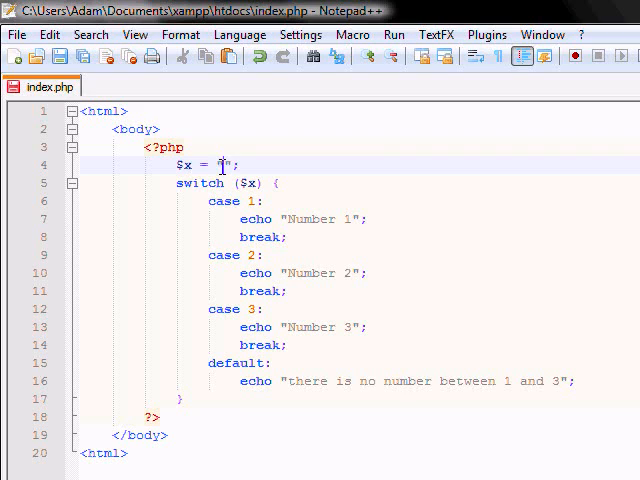
type("s")
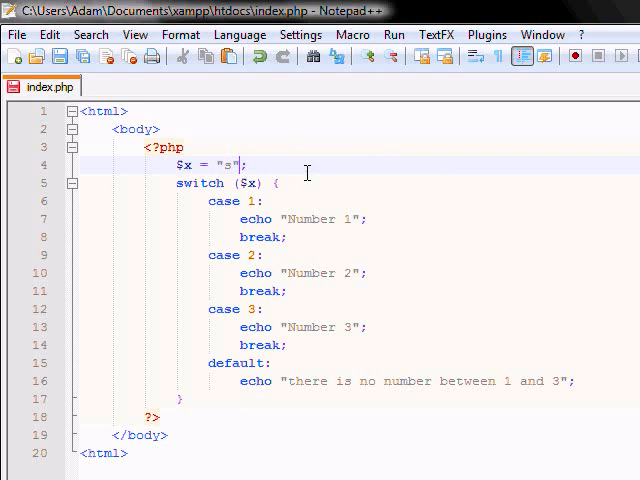
mouse_move(453, 178)
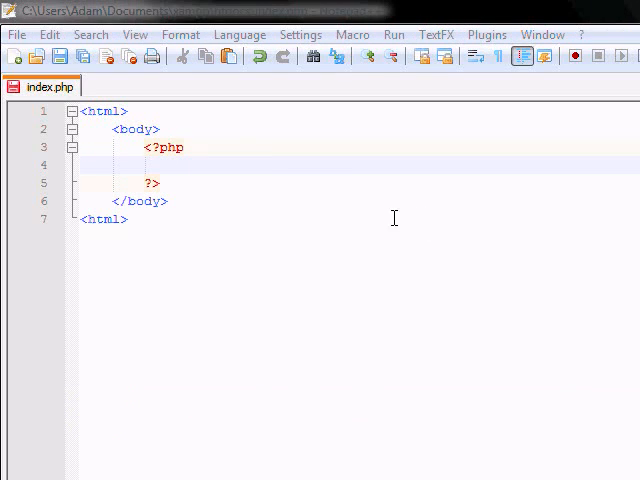
Step: Begin a $music = array(...) declaration with "Linkin Park" on the empty PHP line
left_click(178, 165)
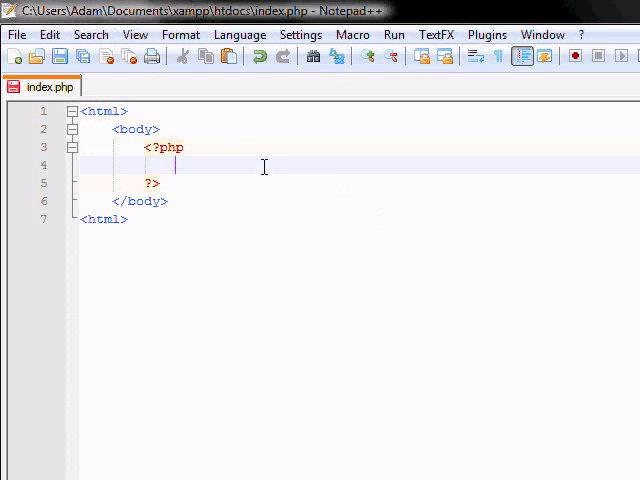
type("$")
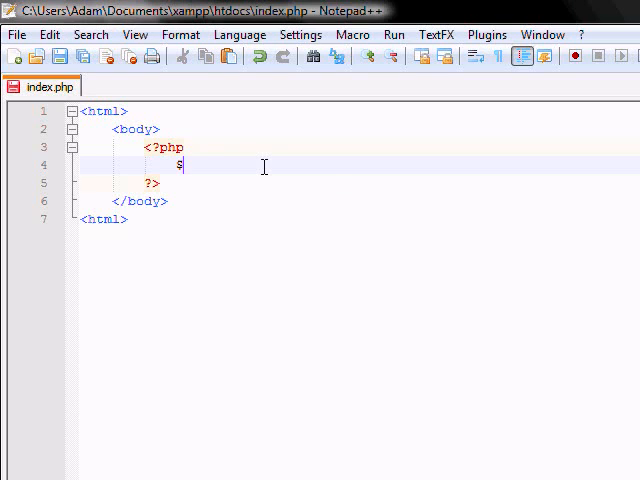
type("music =")
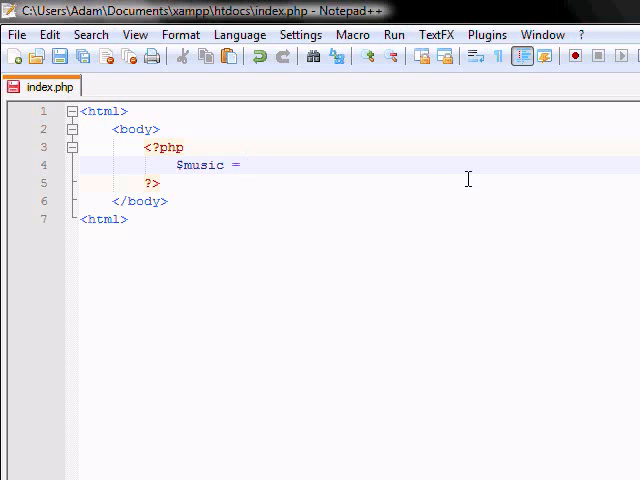
type("array")
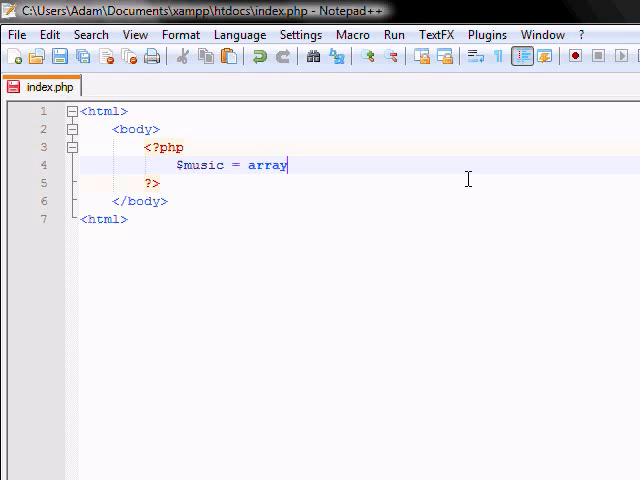
type("()")
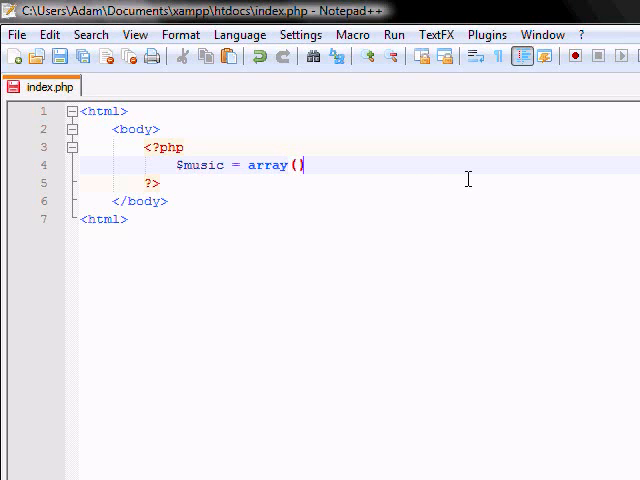
type("\"\";")
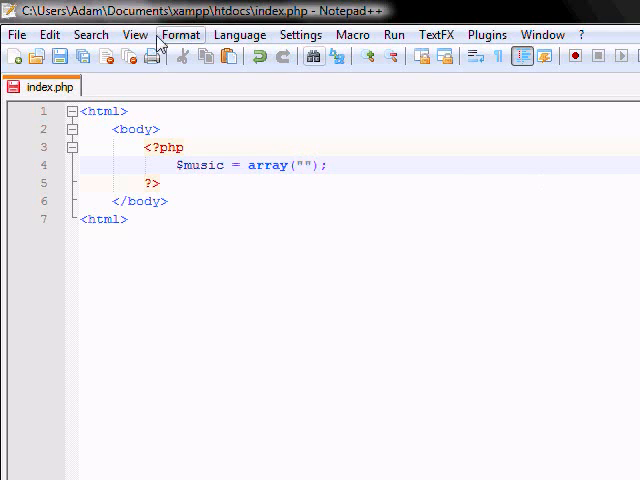
type("Linkin Park")
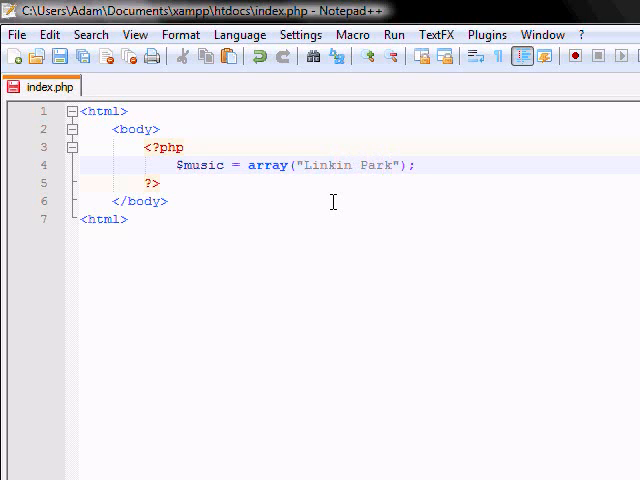
Step: Add "Simple Plan", "Headly" and a fourth band name to the array
type(", \"\"")
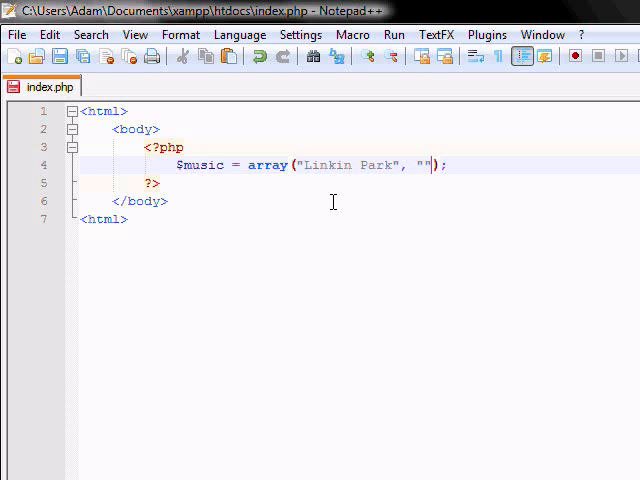
type("Simpl")
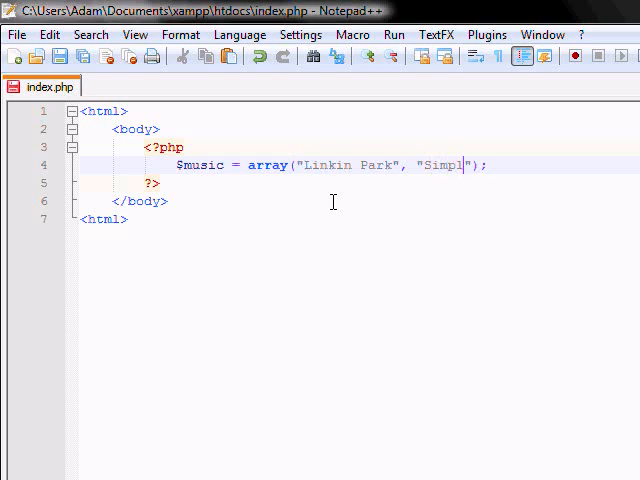
type("e B")
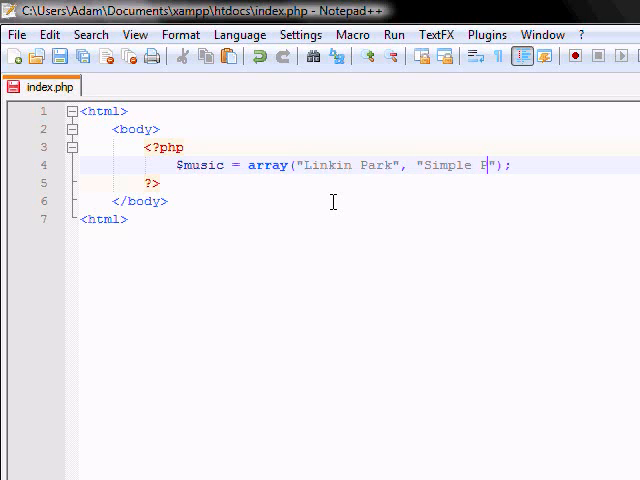
type("la")
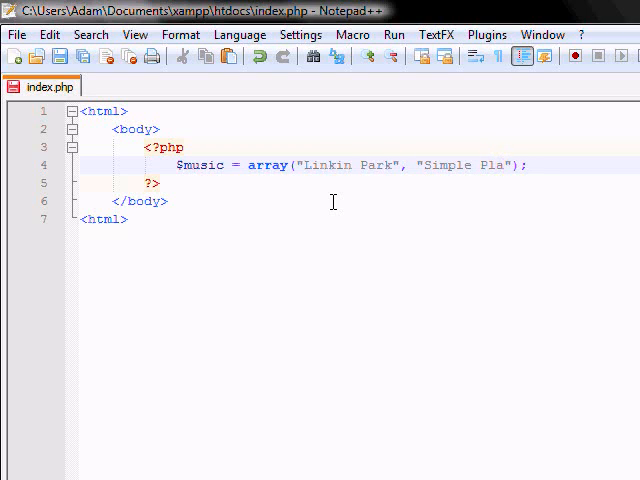
type("n")
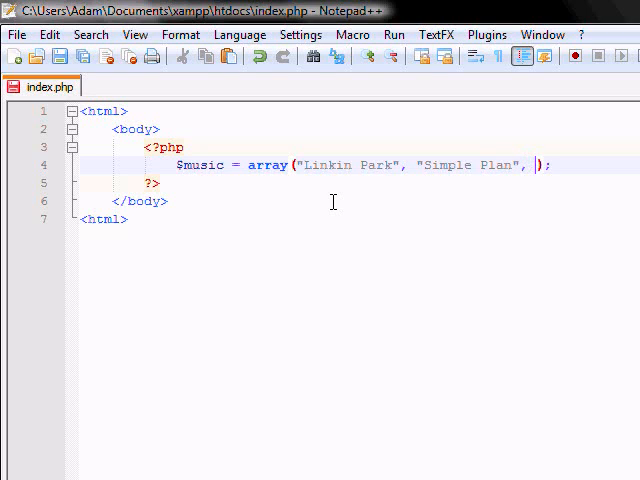
type("\"")
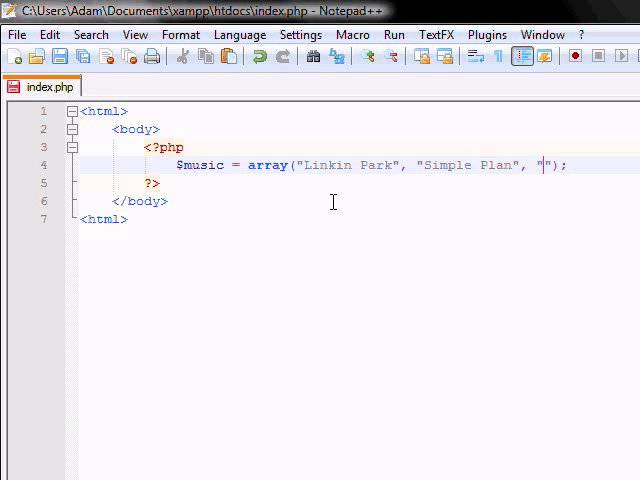
type("Headly")
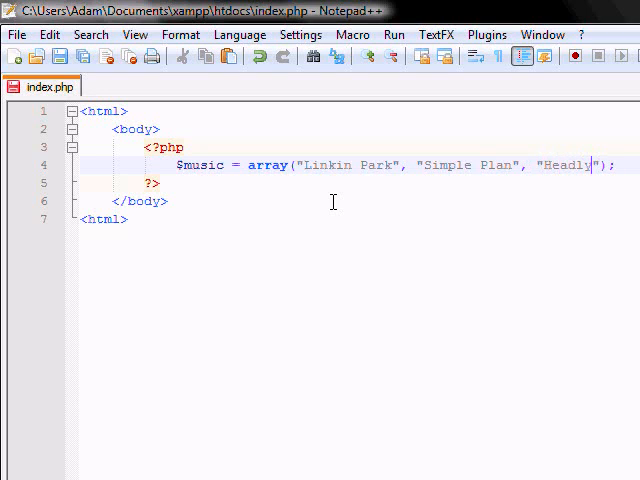
type(",")
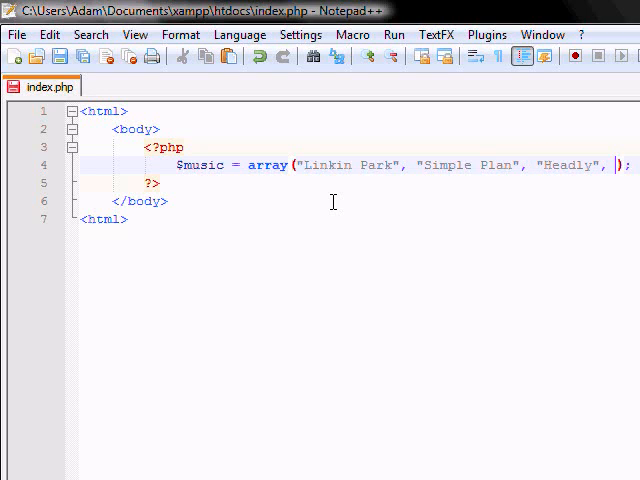
type("\"\"")
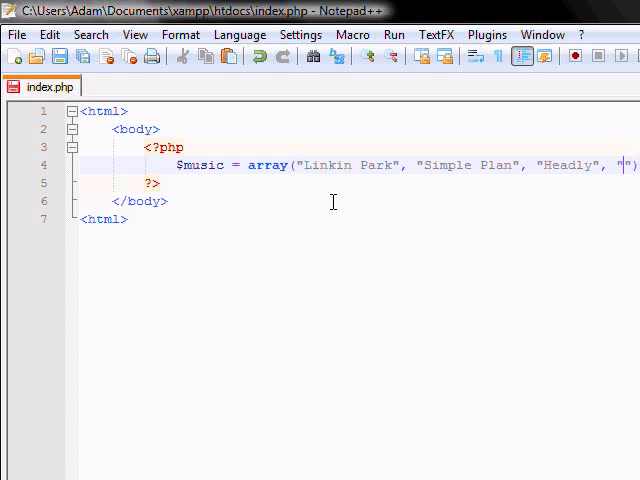
type("Sy")
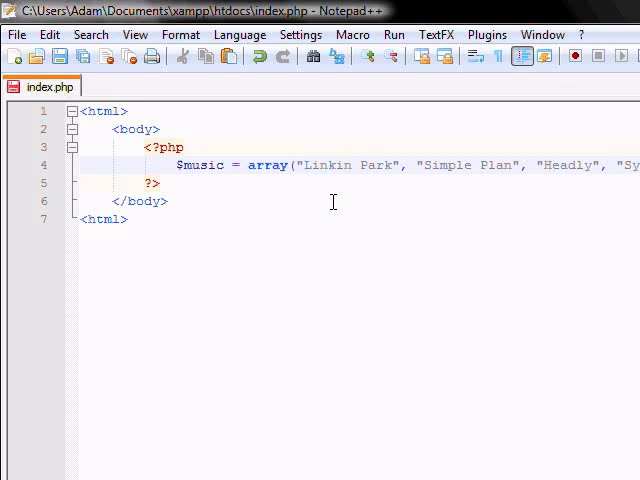
mouse_move(465, 110)
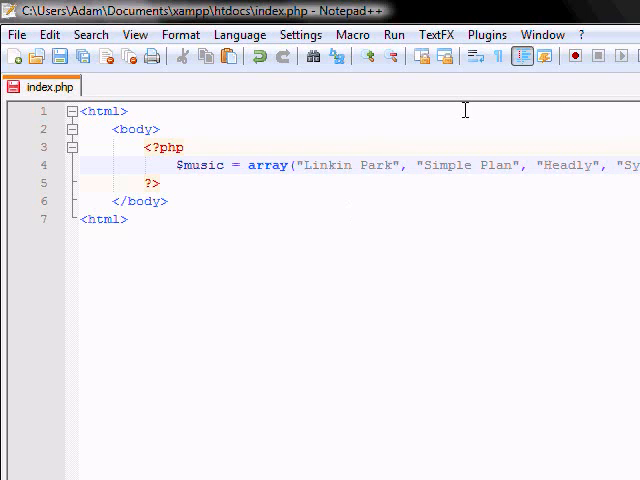
mouse_move(207, 165)
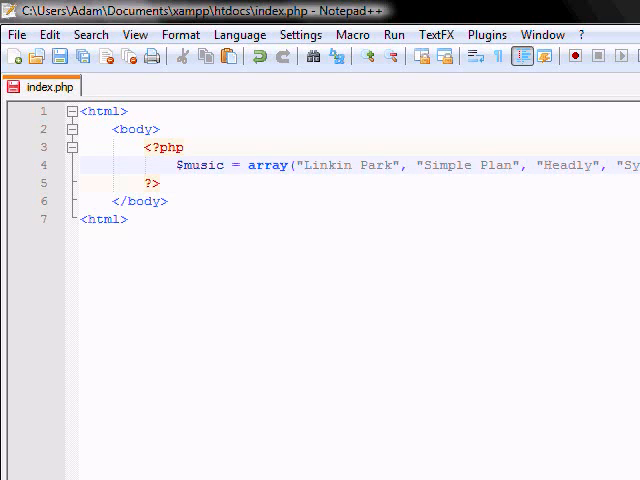
Step: Add echo $music[2]; and highlight "Linkin Park" to explain array indexing
type("echo $music[2];")
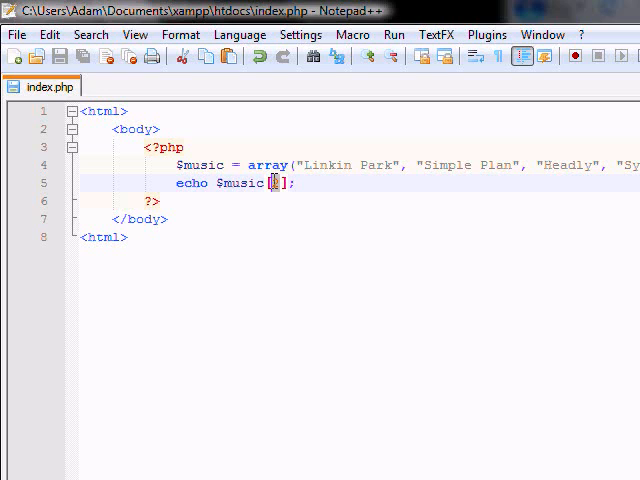
type("2")
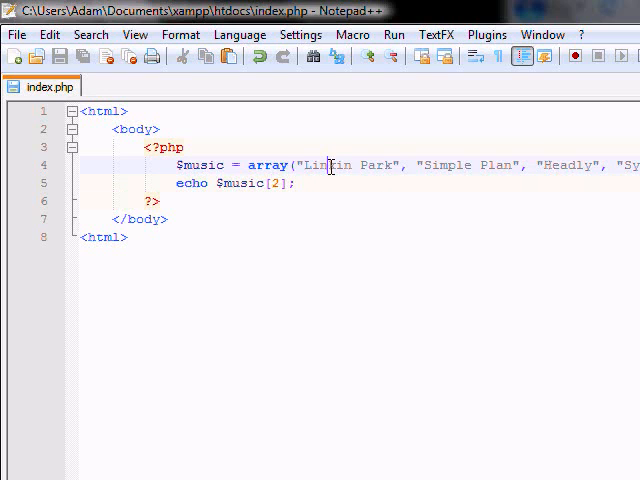
left_click_drag(312, 165, 398, 165)
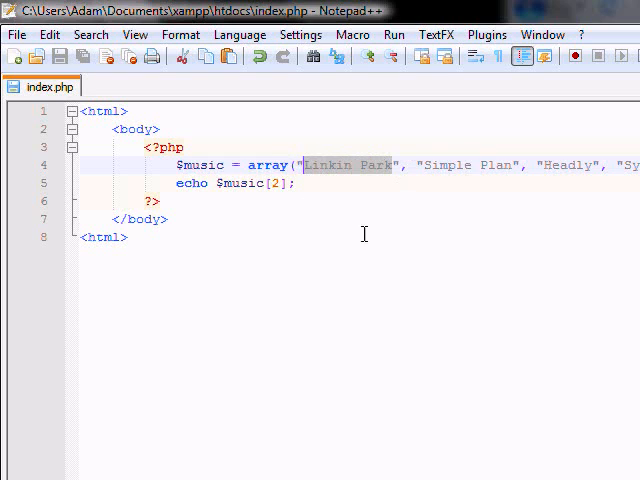
mouse_move(519, 166)
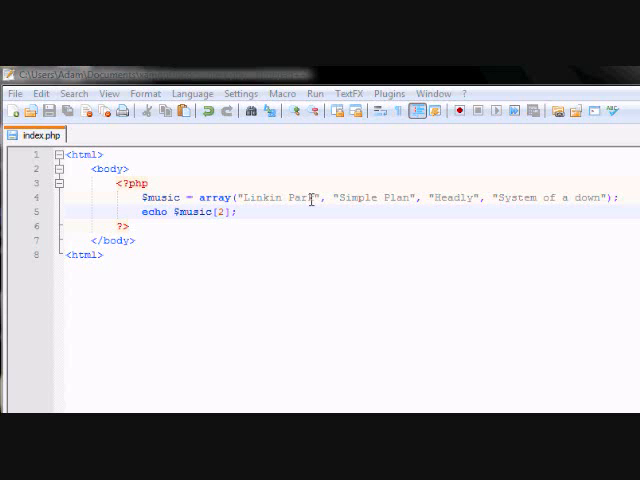
Step: Give the band names values with =>, e.g. Linkin Park 250 and Simple Plan 200
double_click(277, 197)
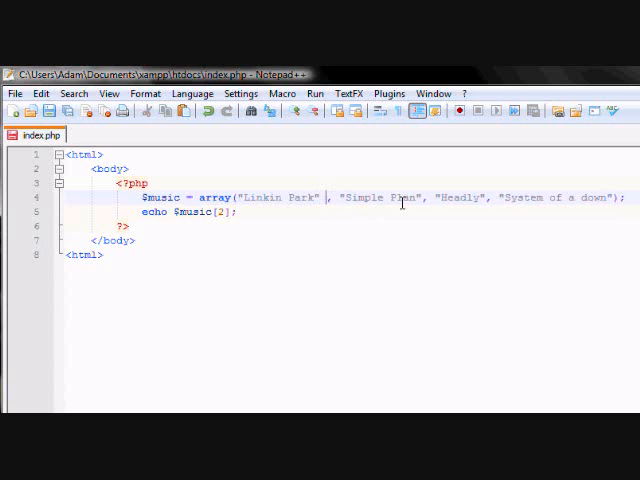
type("=>")
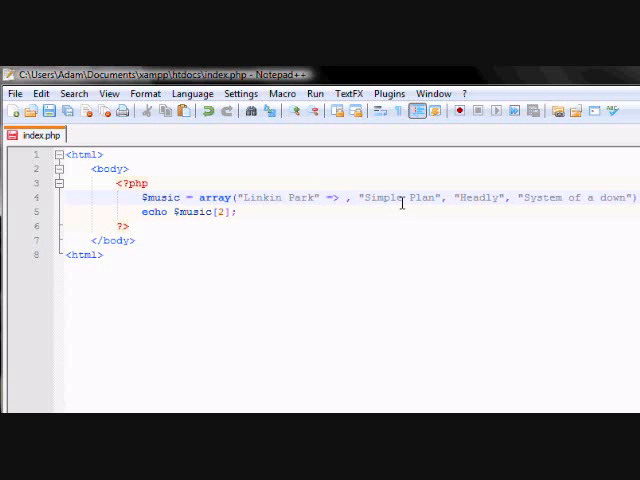
type("2510")
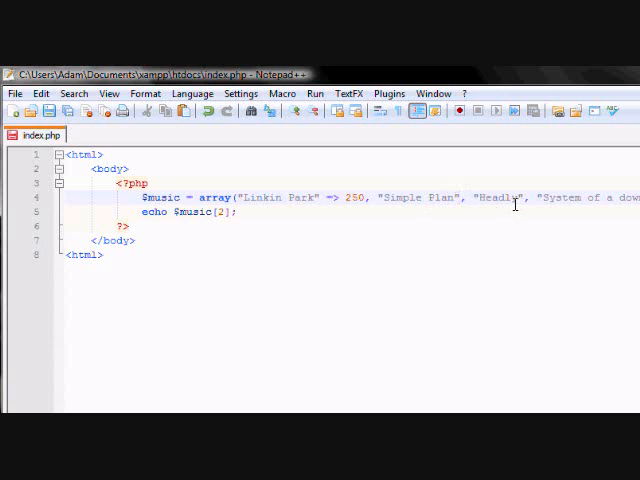
type("=>")
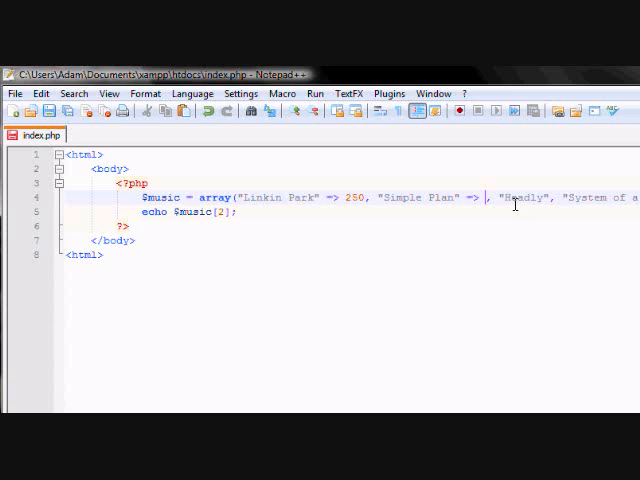
type("200")
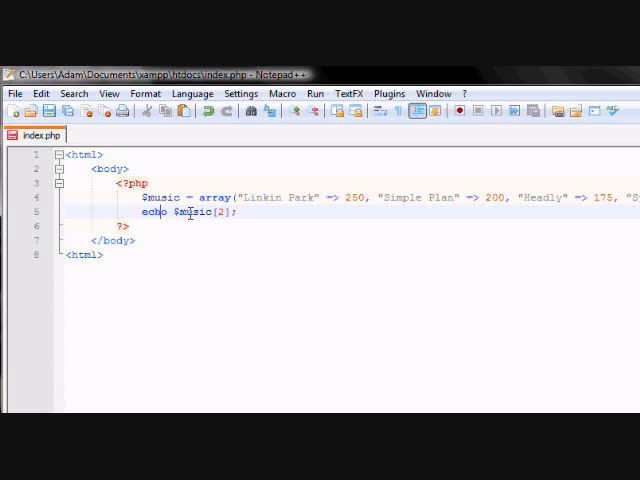
Step: Change the echo to $music['Linkin Park'] and load localhost in Firefox
key("Backspace")
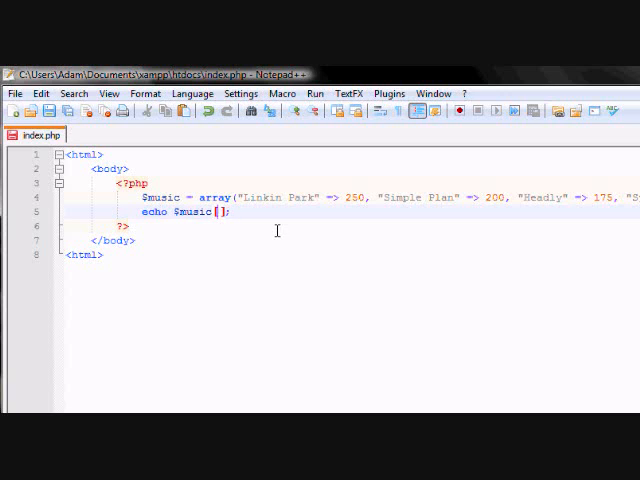
type("'")
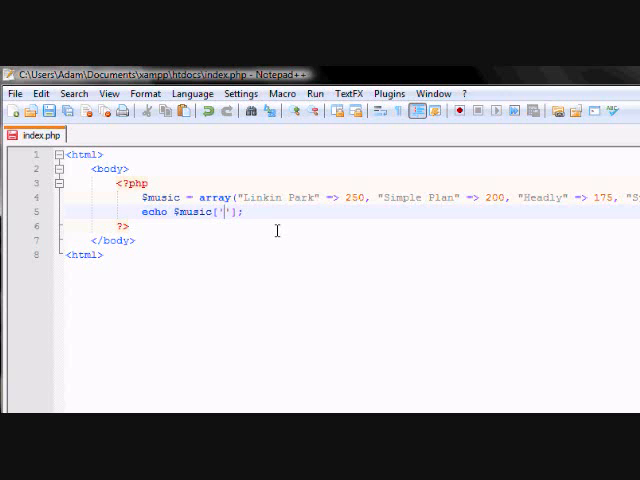
type("Linkin Pa")
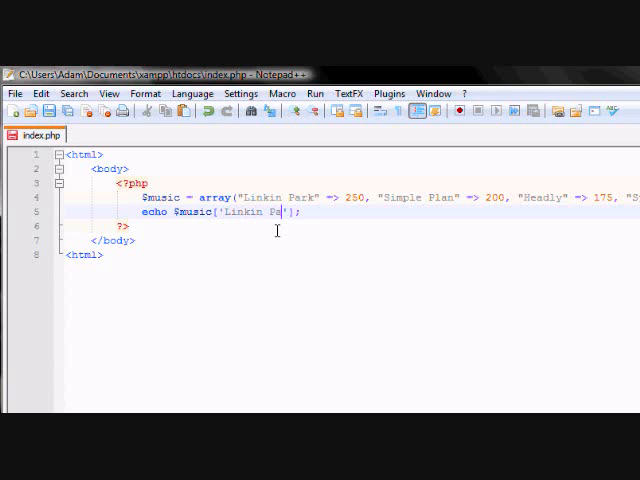
type("rk")
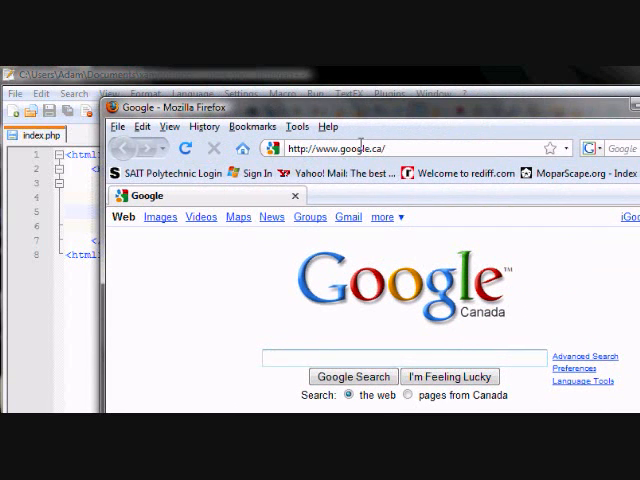
type("localhost")
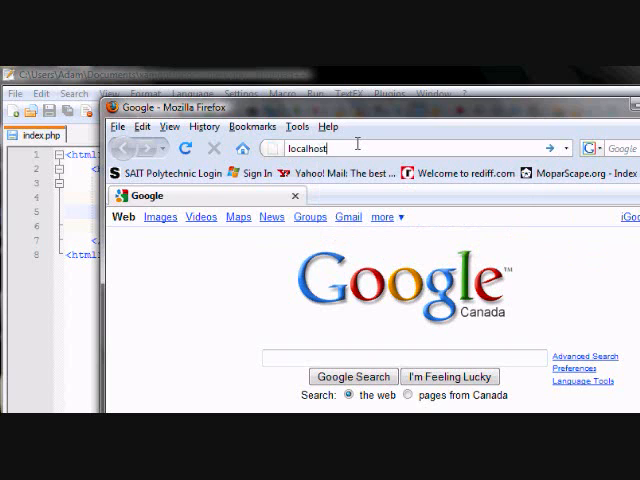
key("Return")
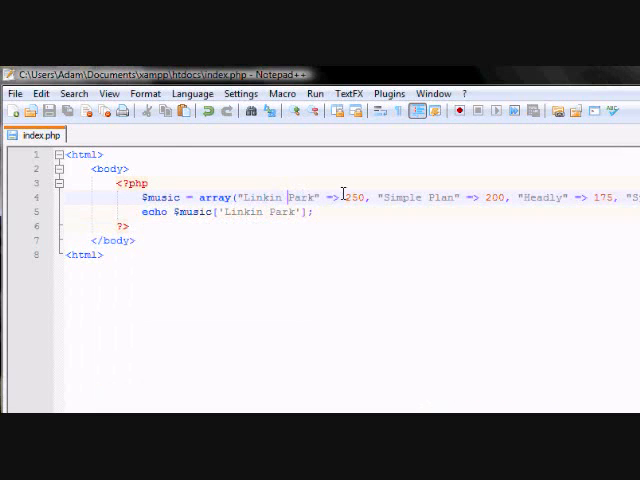
Step: Select and delete the $music array and its echo line
double_click(351, 197)
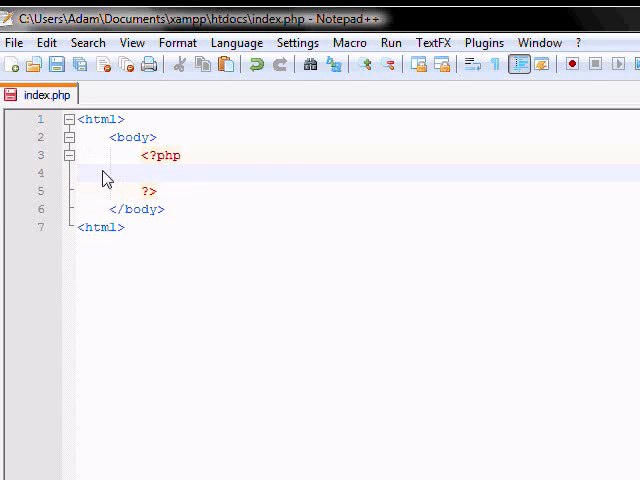
Step: Start a $family = array ( declaration on the empty PHP line
left_click(175, 173)
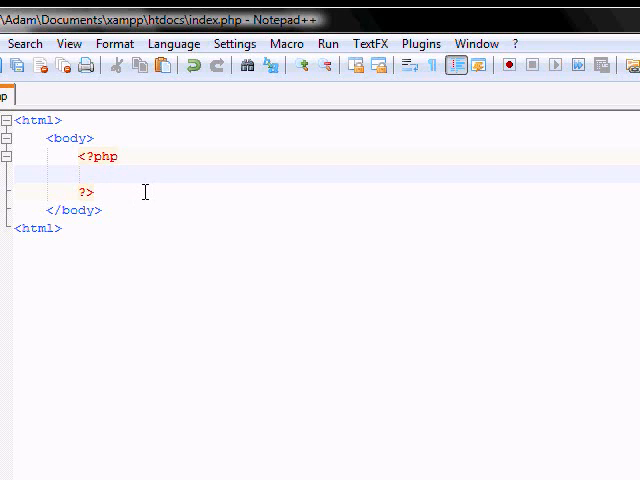
type("$")
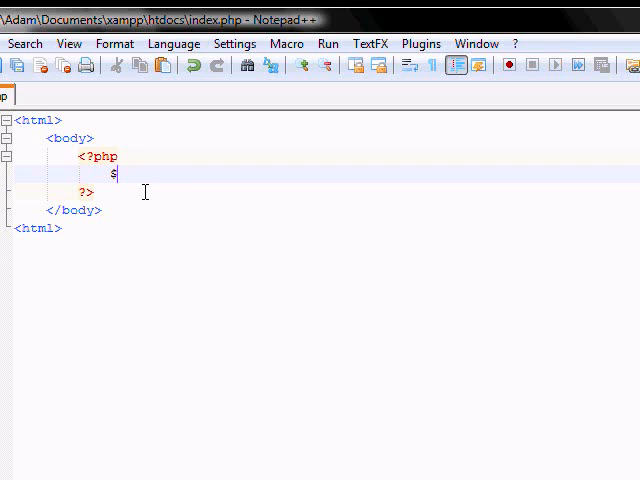
type("family")
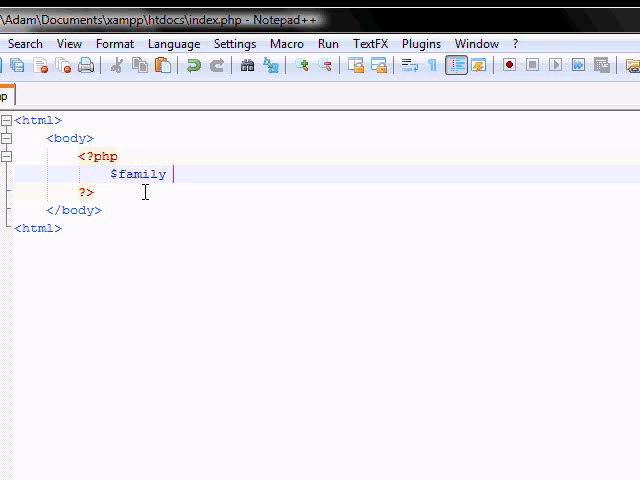
type("=")
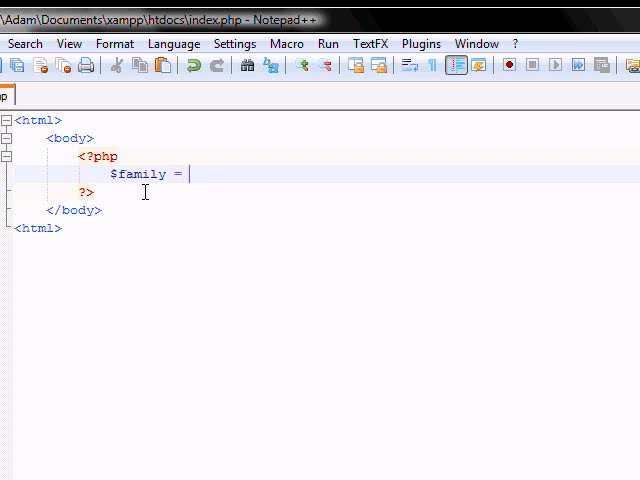
type("array (")
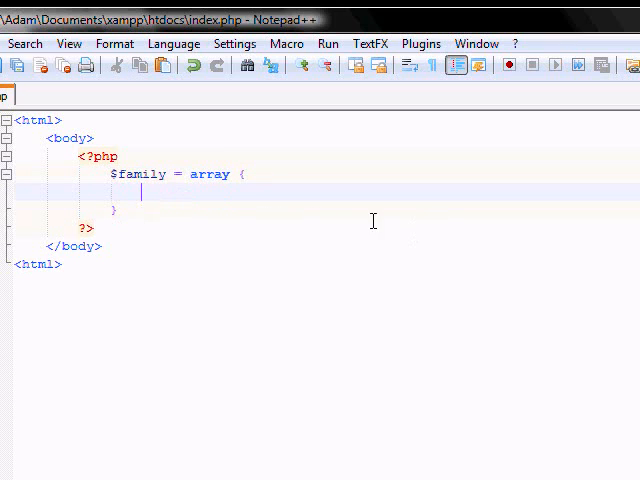
Step: Add a nested "Griffin" => array whose first entry is "Peter"
double_click(209, 174)
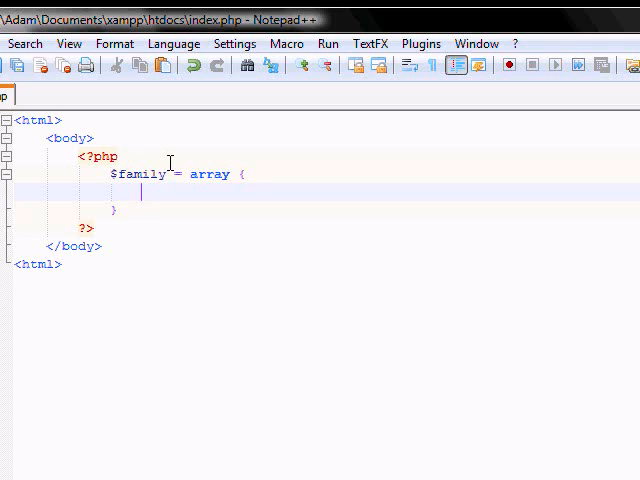
type("\"\"")
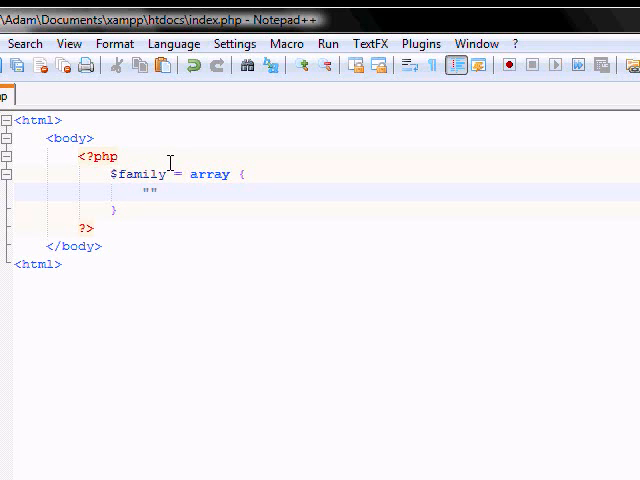
type("G")
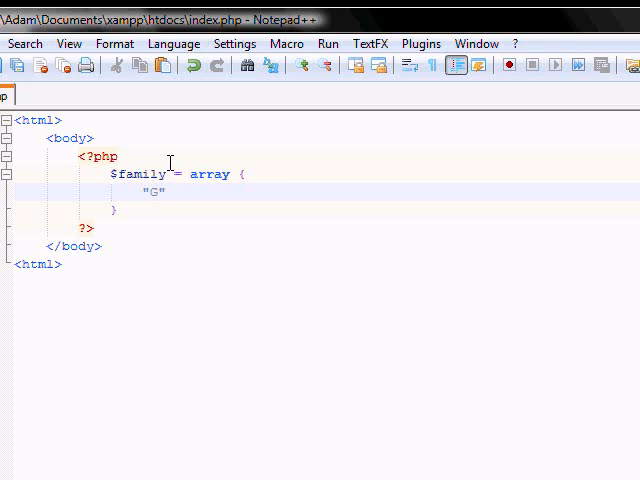
type("riffin")
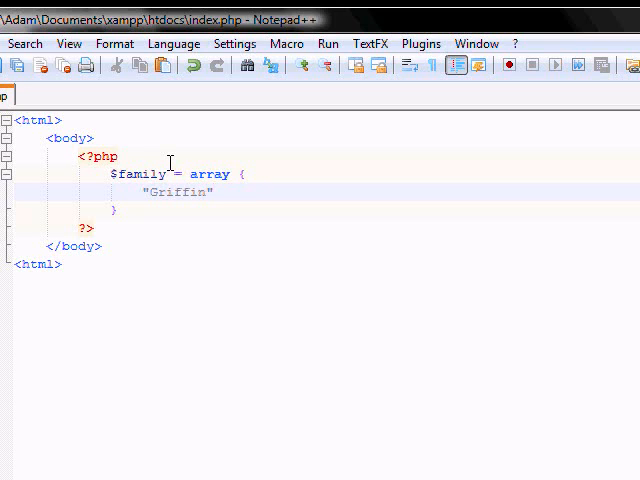
type("=>")
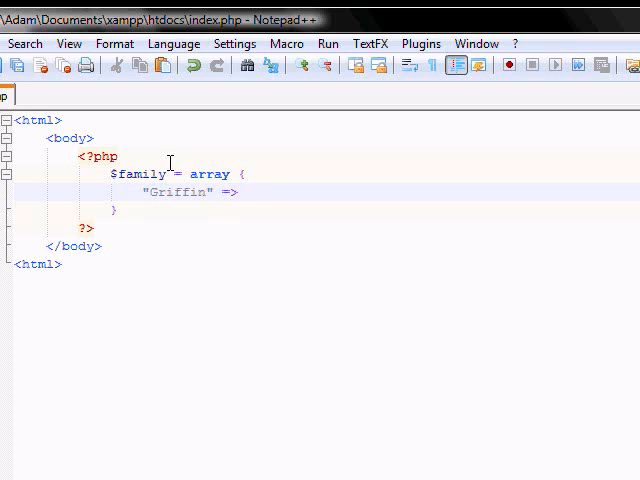
type("array")
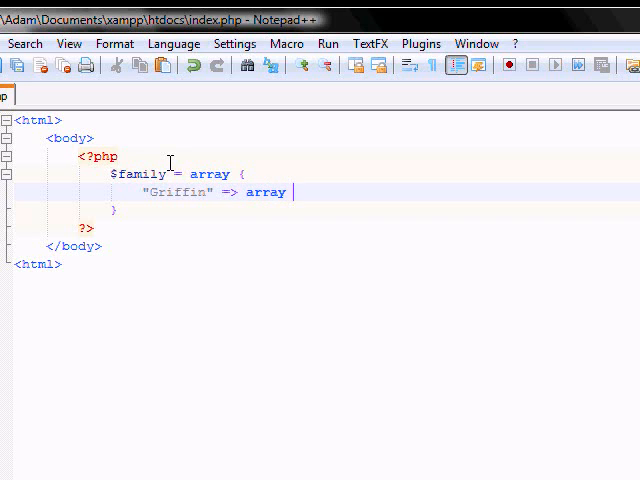
type("{")
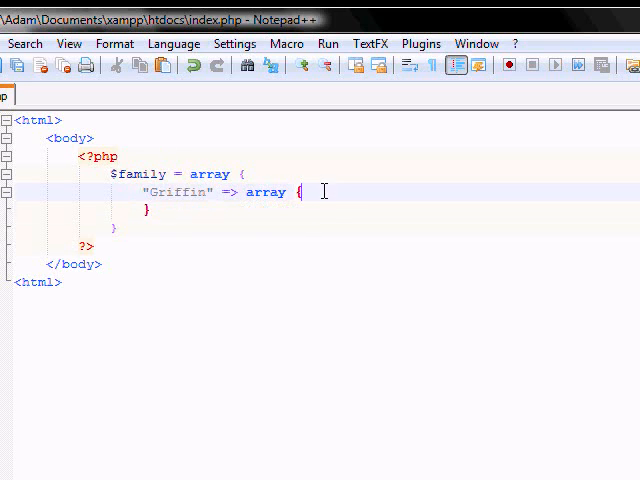
double_click(177, 192)
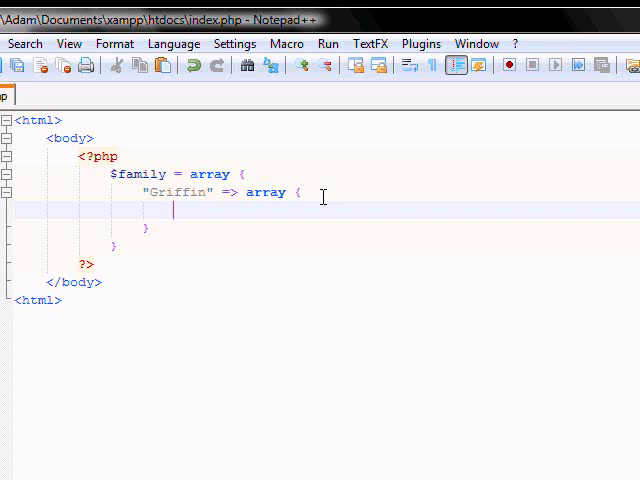
type("\"Peter\"")
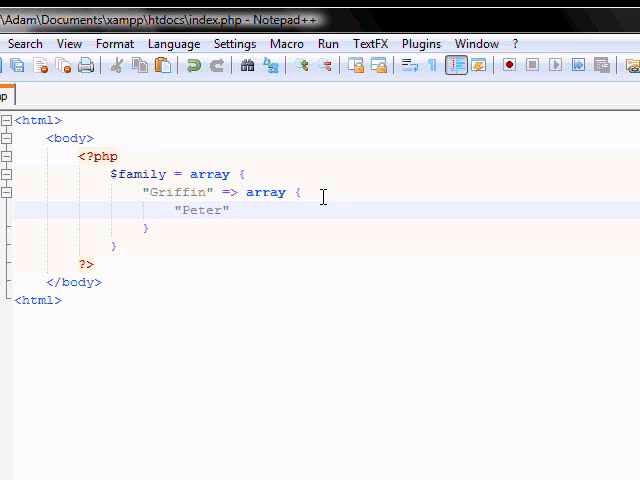
type(";")
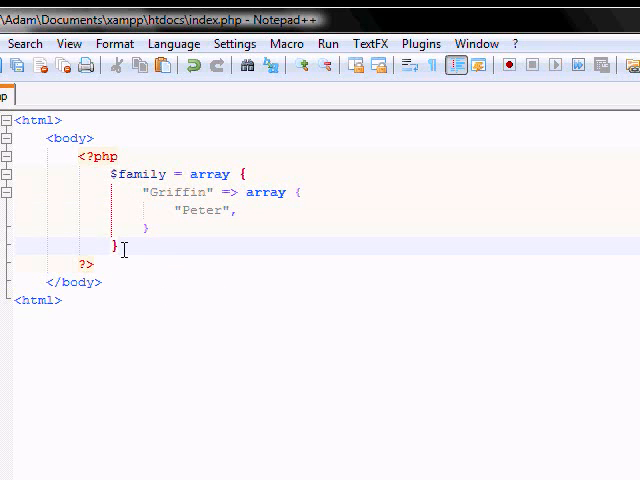
type("$")
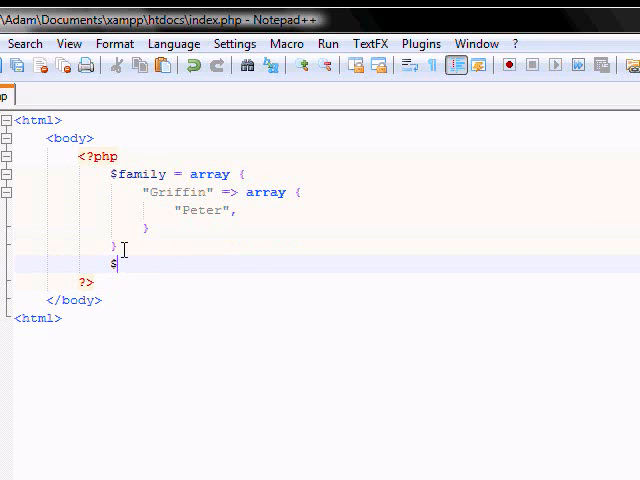
type("x = arra")
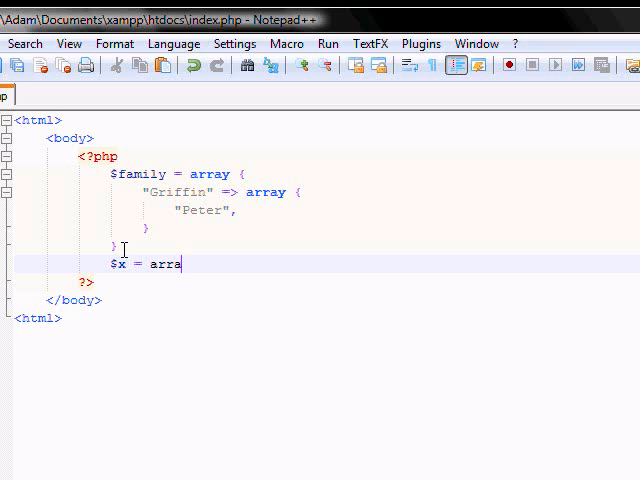
type("();")
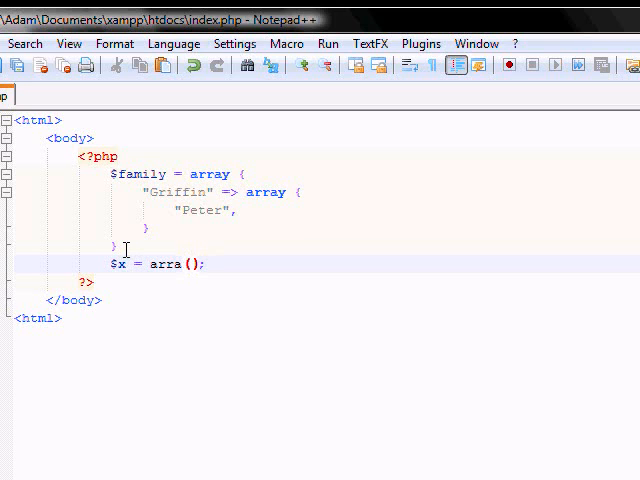
type("a, 2")
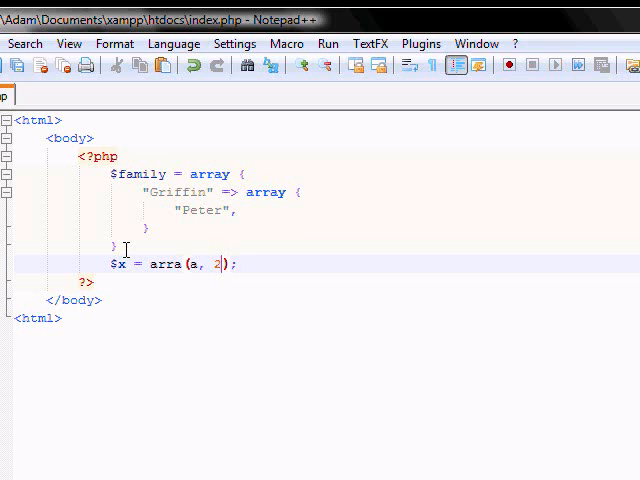
type(",")
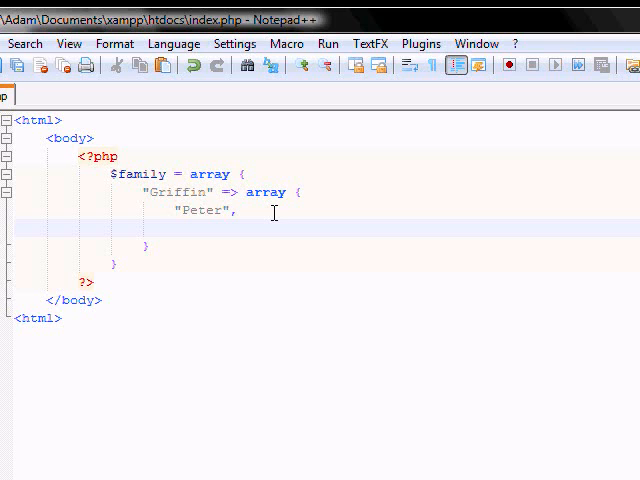
Step: Type Lois, Megen, stewie and That fat boy as more Griffin entries
type("\"Lic")
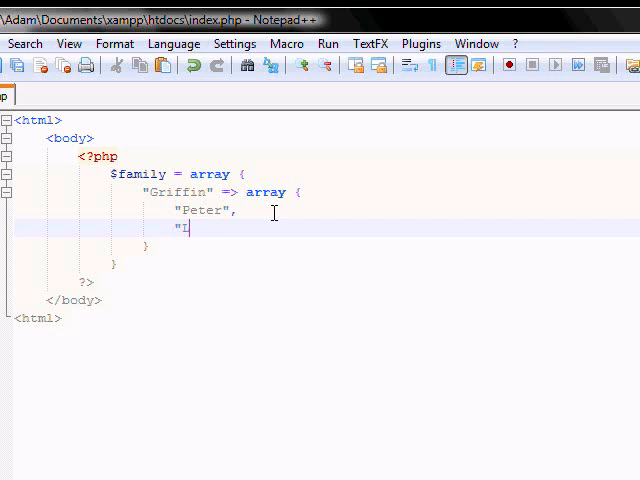
type("L")
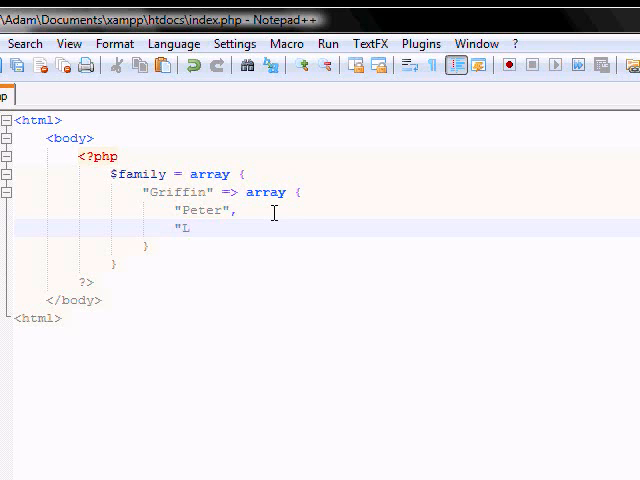
type("ois")
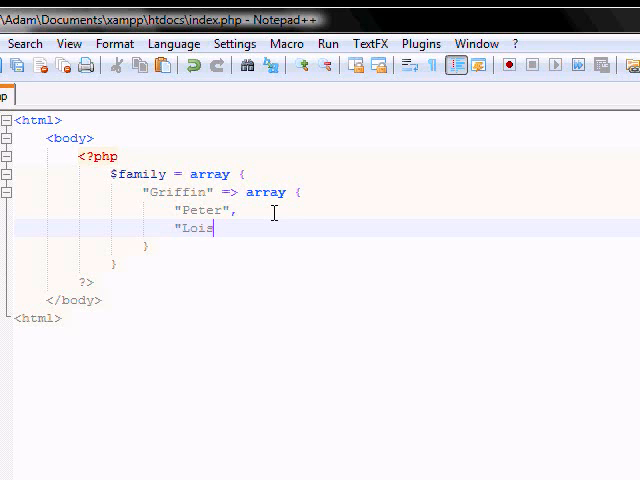
type("\",")
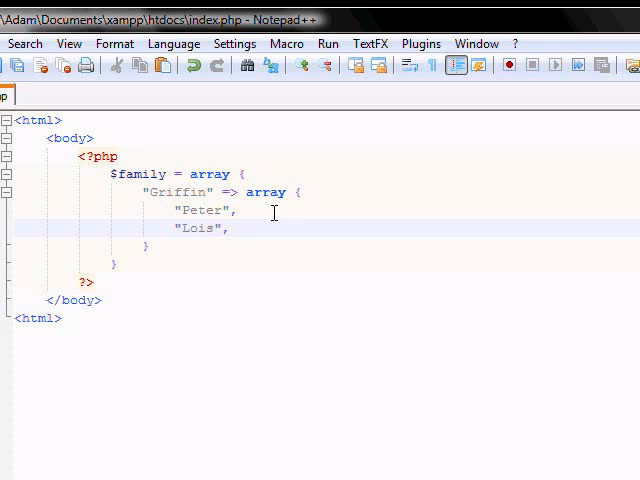
type("\"\"")
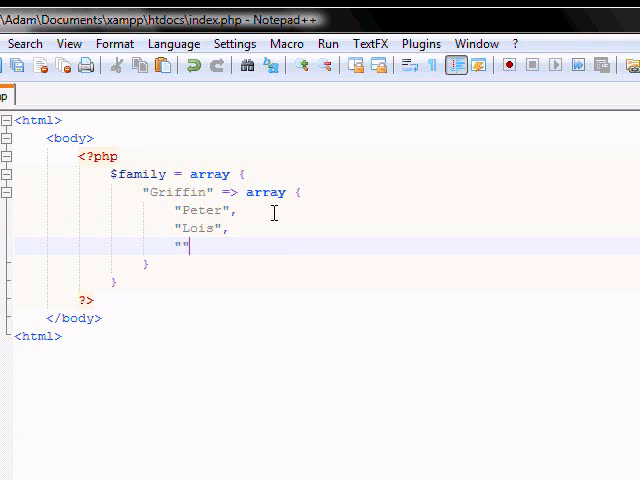
type("Megen")
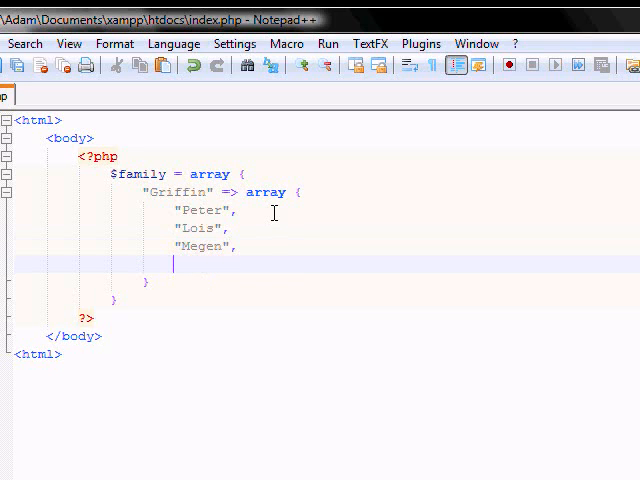
type("\"\"")
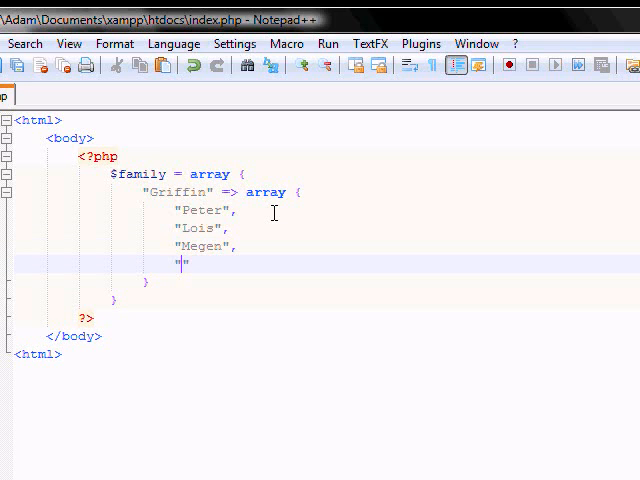
type("st")
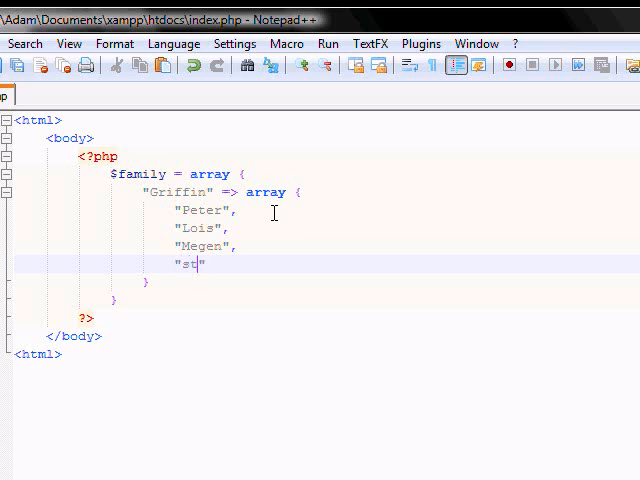
type("ewie")
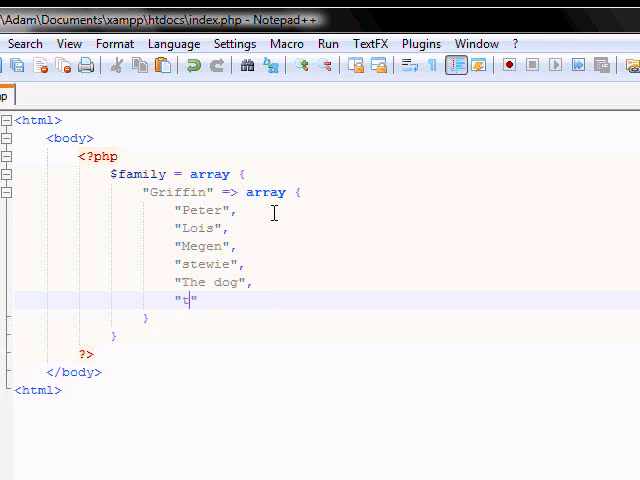
type("That fat")
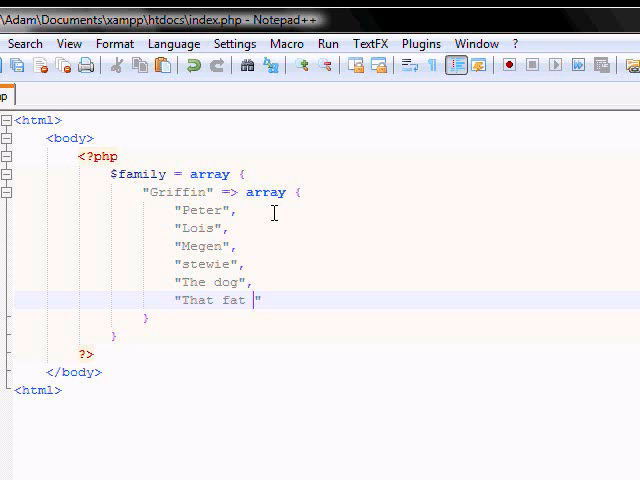
type("boy")
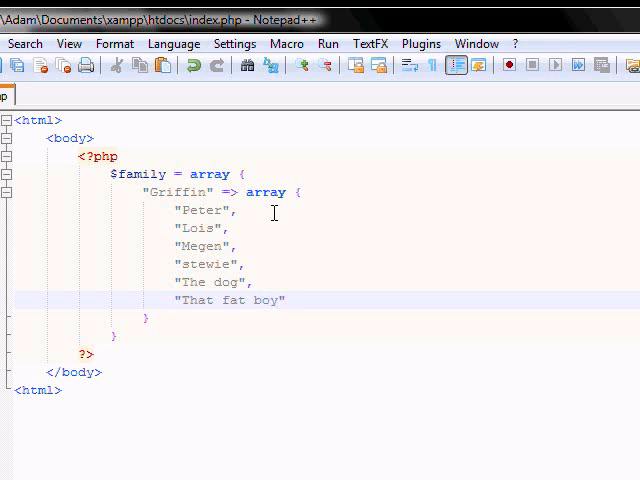
mouse_move(263, 307)
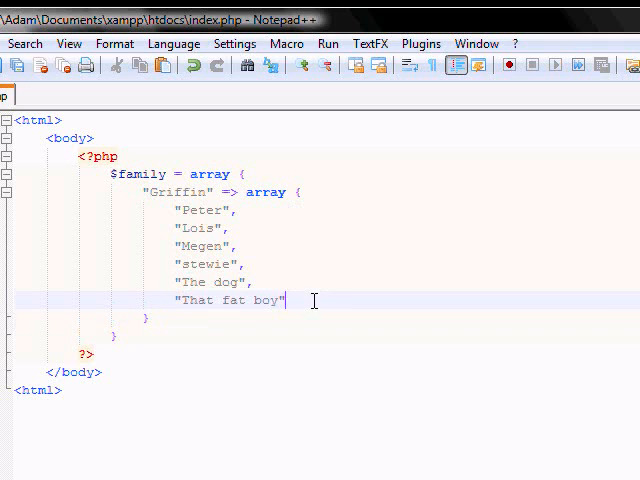
Step: Join the stewie and The dog lines onto the Griffin line
left_click(175, 318)
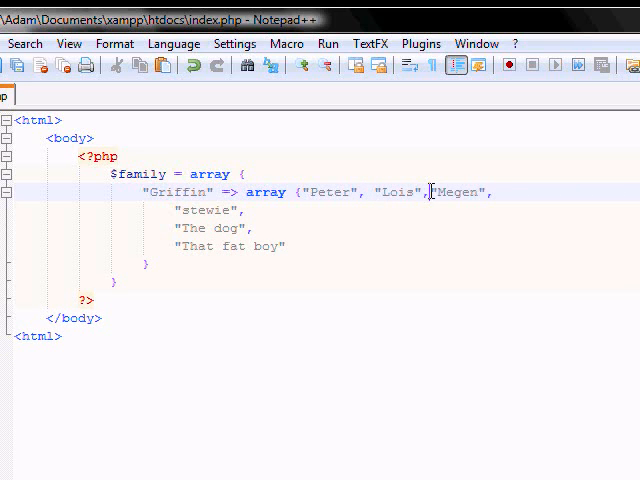
key("Delete")
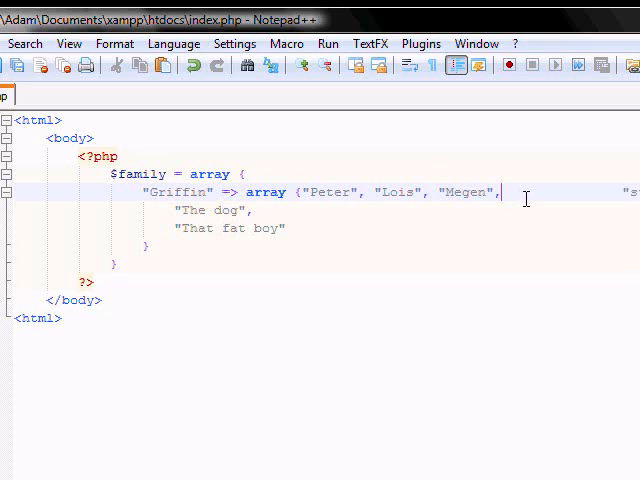
type("\"stewie\",")
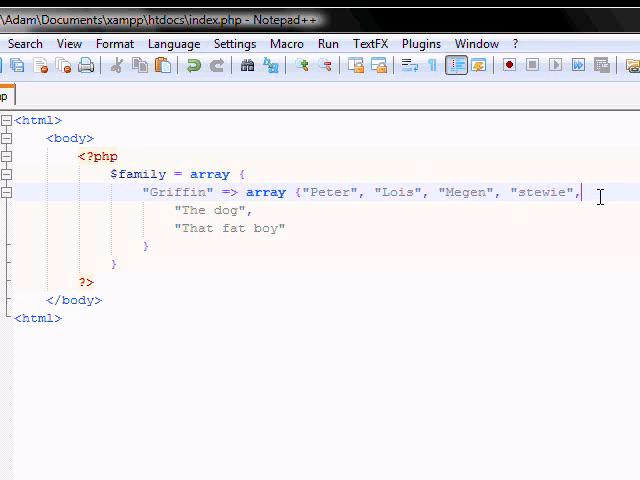
key("Delete")
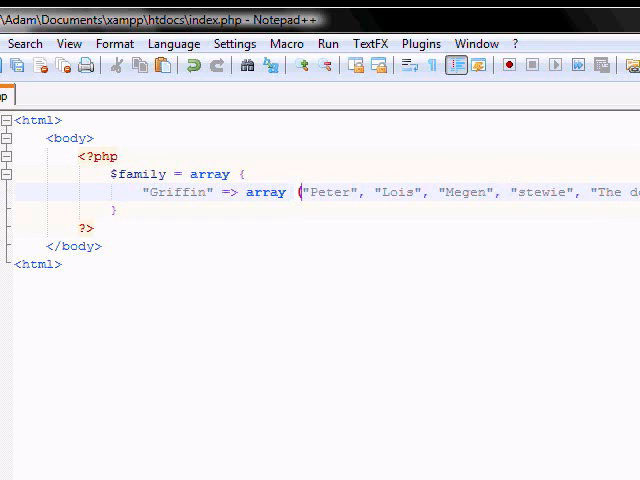
Step: Add a "Quagmier" entry to $family holding "Glenn"
left_click(148, 192)
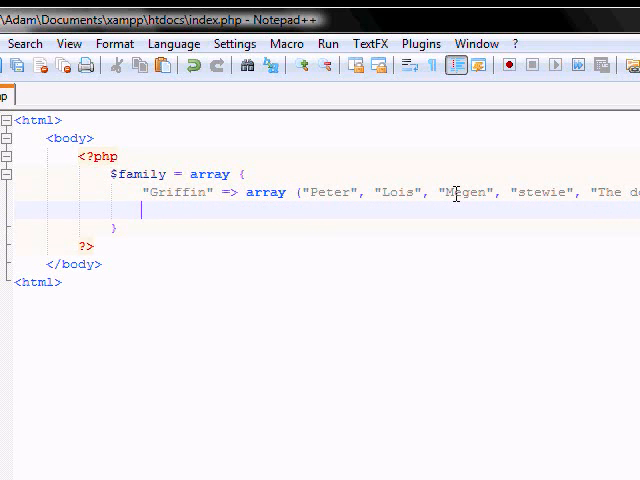
type("\"q\"")
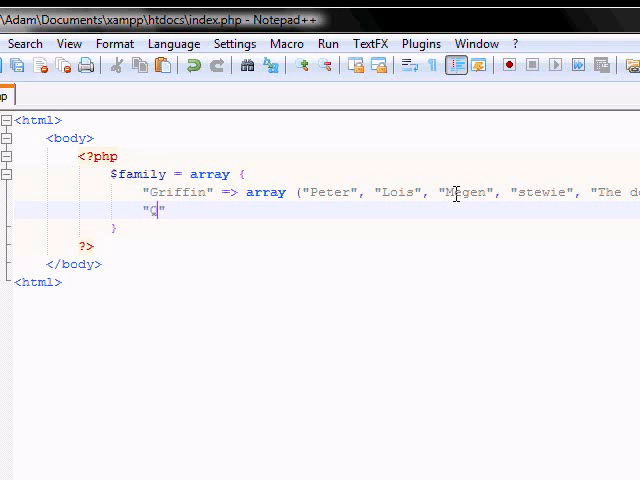
type("uagmier")
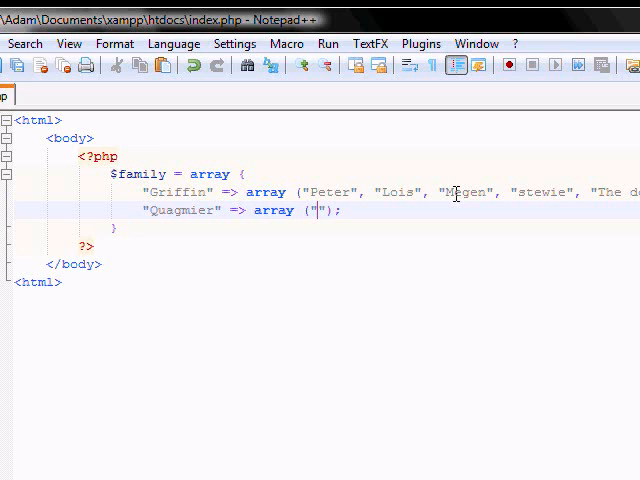
type("Glenn")
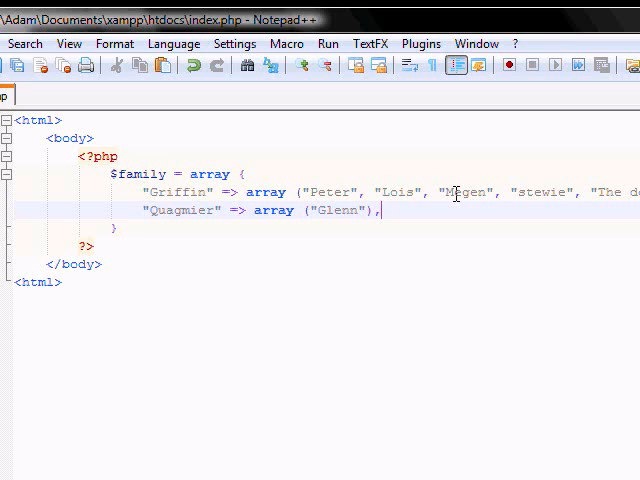
Step: Add "Brown" => array ("Cleveland", "Lrettea", "The boy") to $family
type("\"\"")
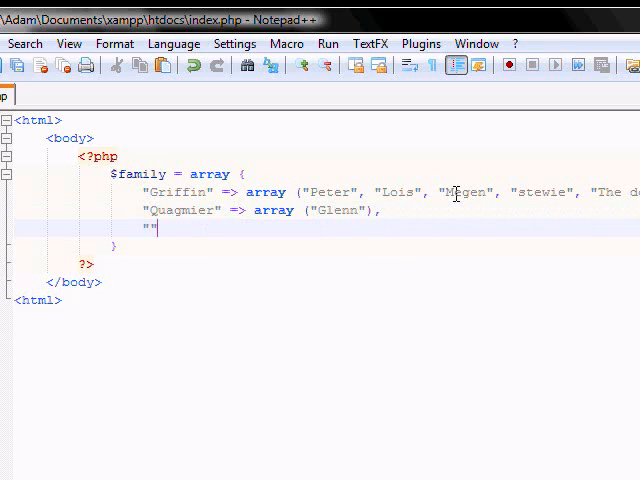
type("Brown")
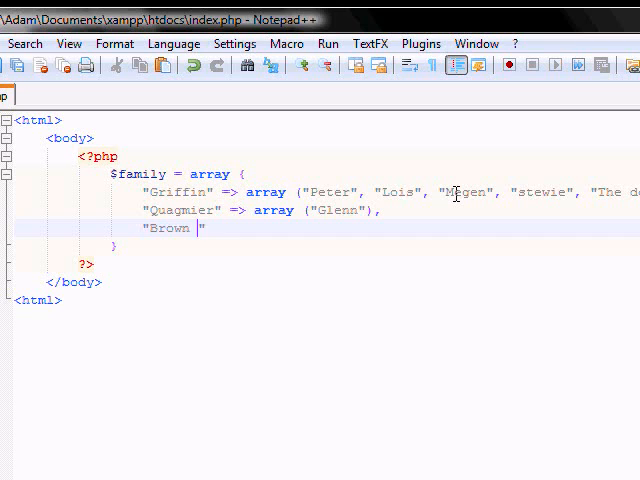
type("=>")
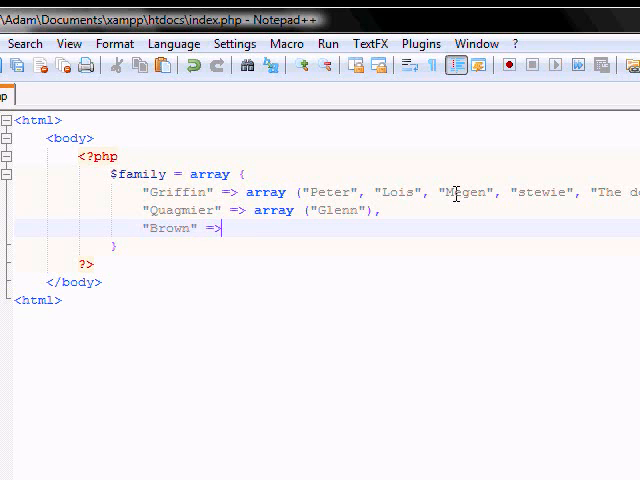
type("array ()")
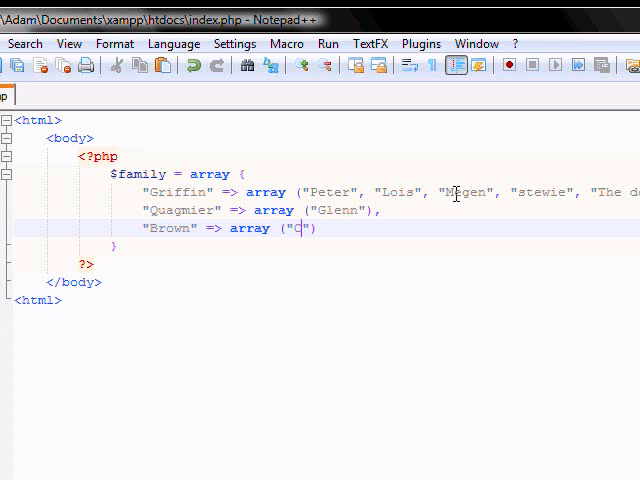
type("le")
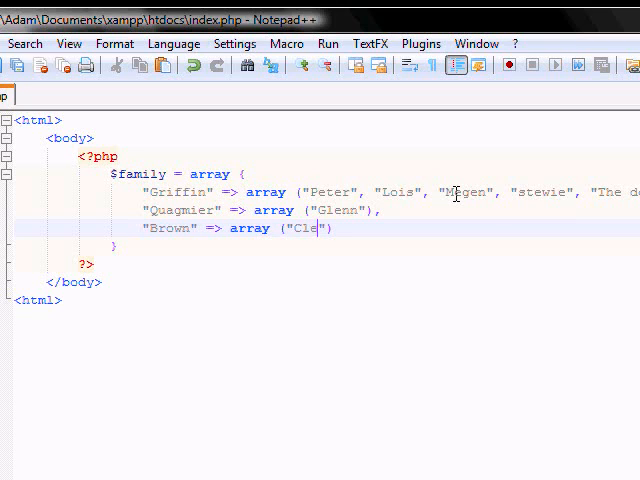
type("veland")
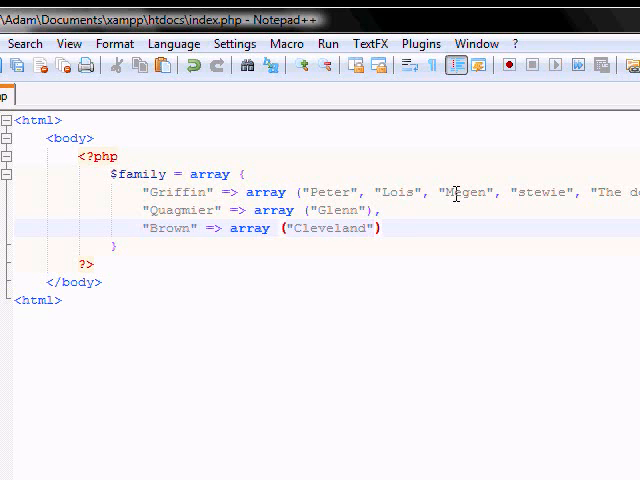
type(", \"I\"")
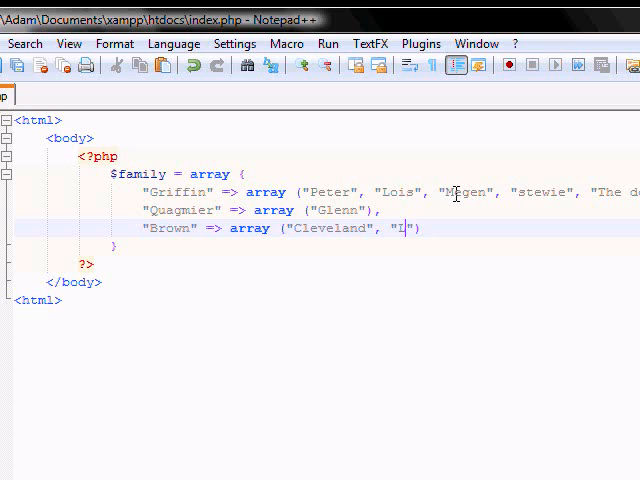
type("e")
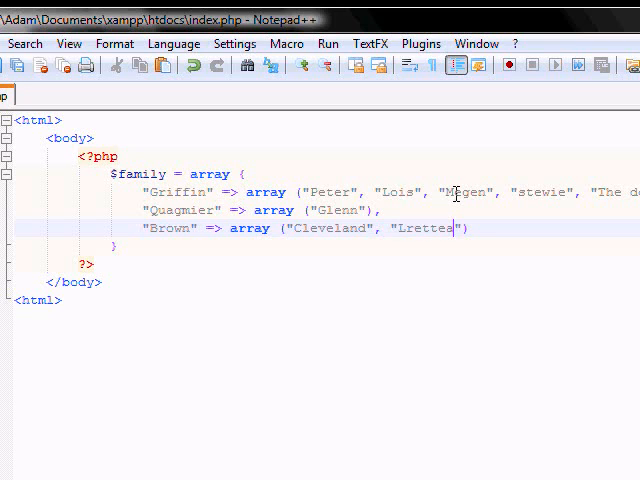
type(", \"\"")
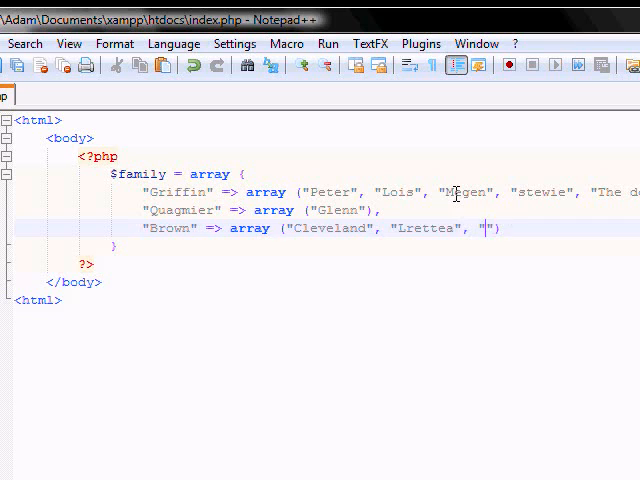
type("The boyu")
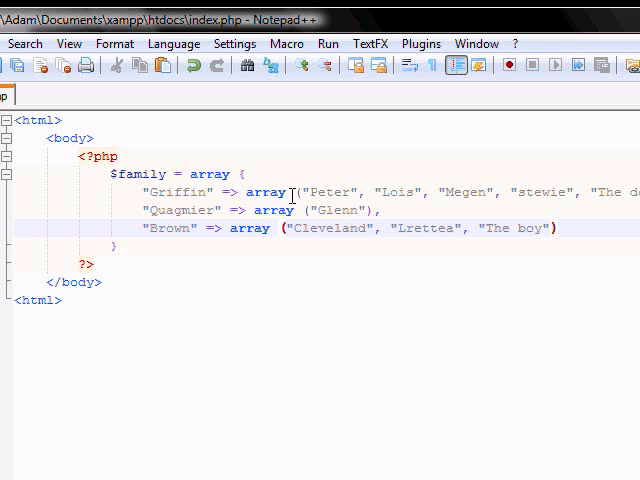
left_click(283, 228)
type(";")
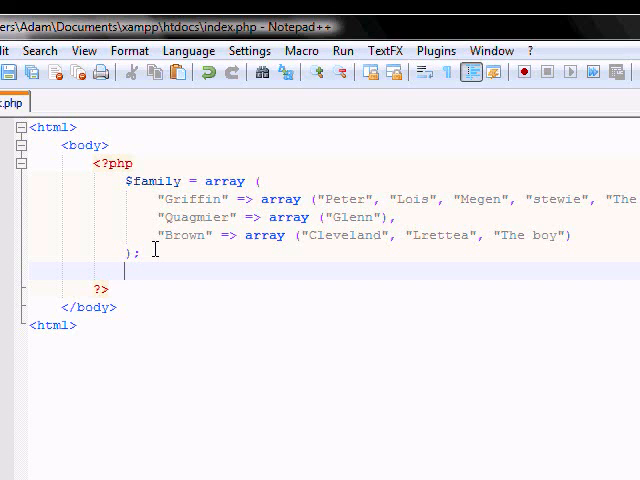
Step: Type echo $family["Griffin"][2]; on a new line below the array
type("$")
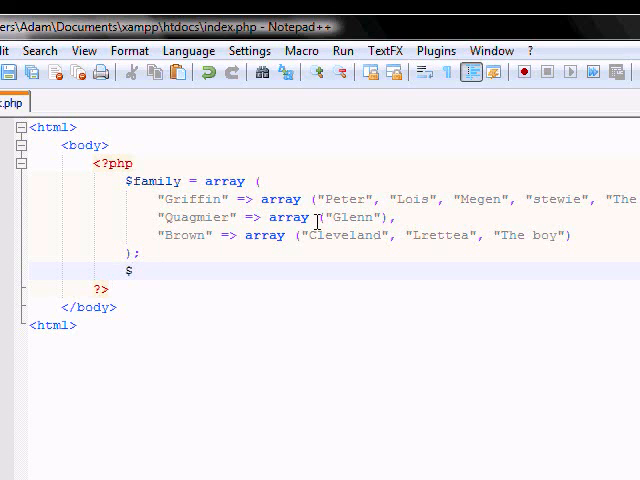
mouse_move(195, 200)
type("e")
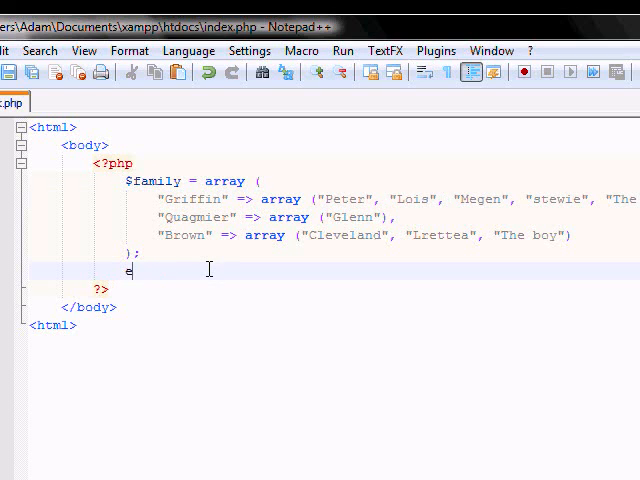
type("cho $")
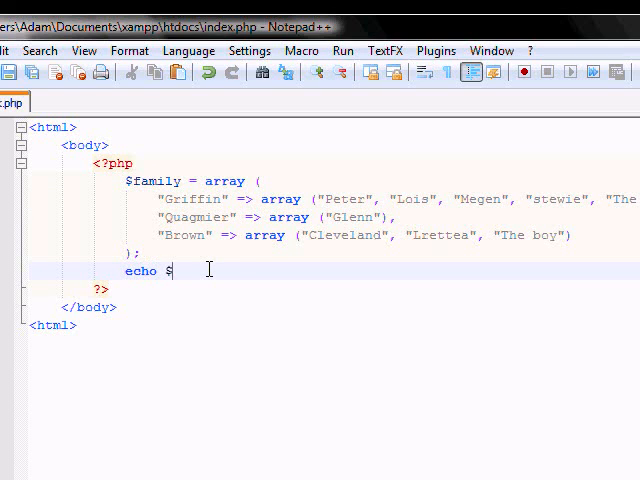
double_click(153, 181)
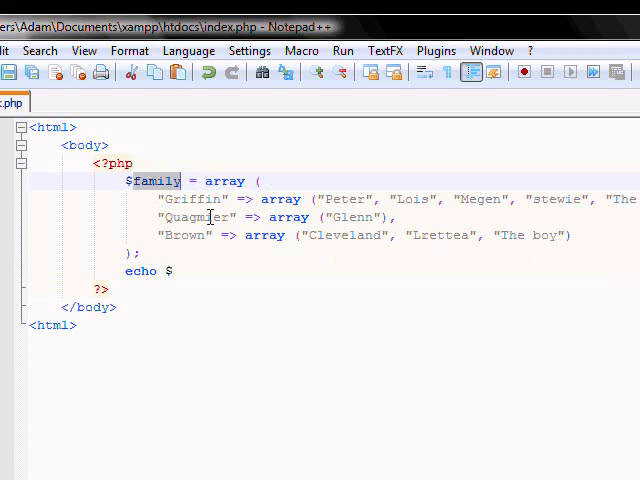
type("fa")
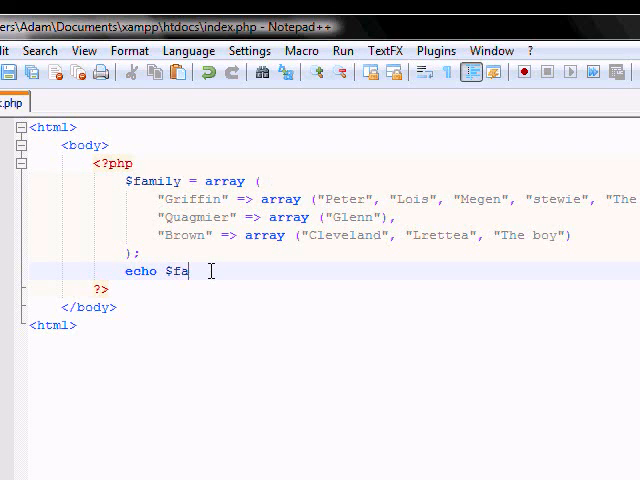
type("mily[]")
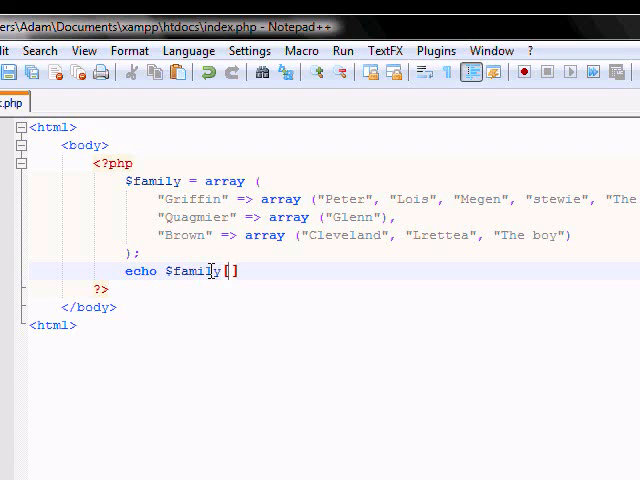
double_click(193, 198)
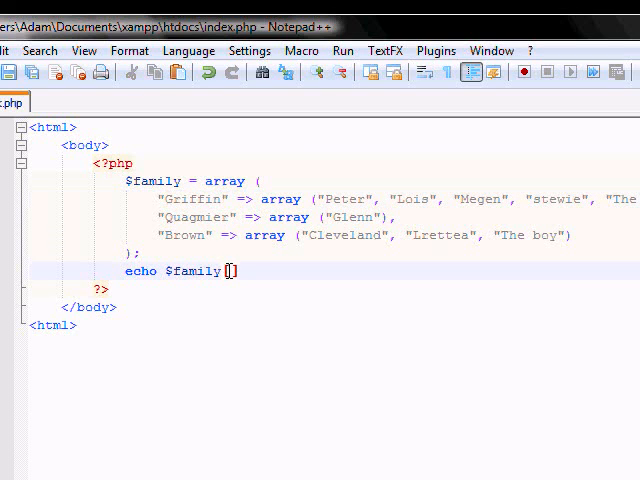
type("\"Griffin\"")
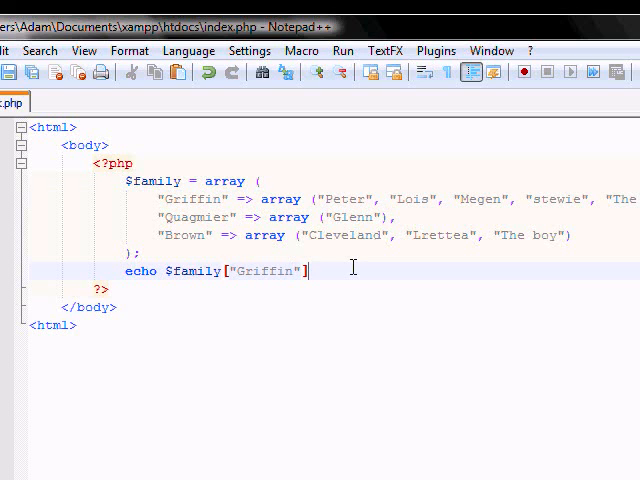
type("[]")
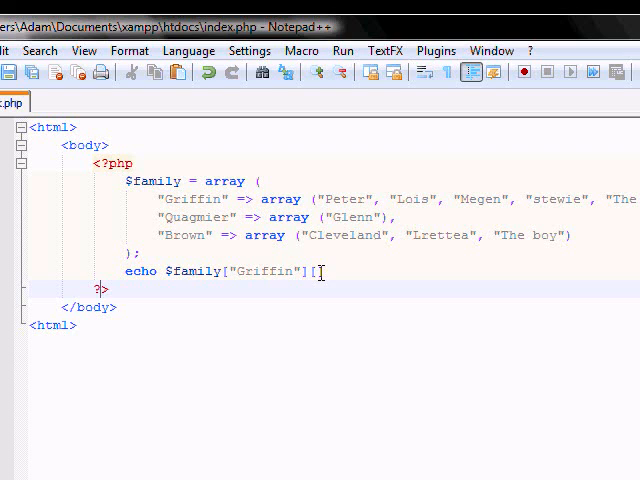
type("2]")
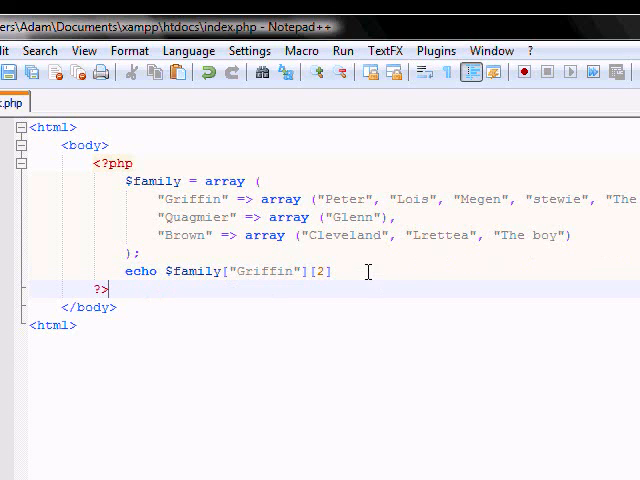
type(";")
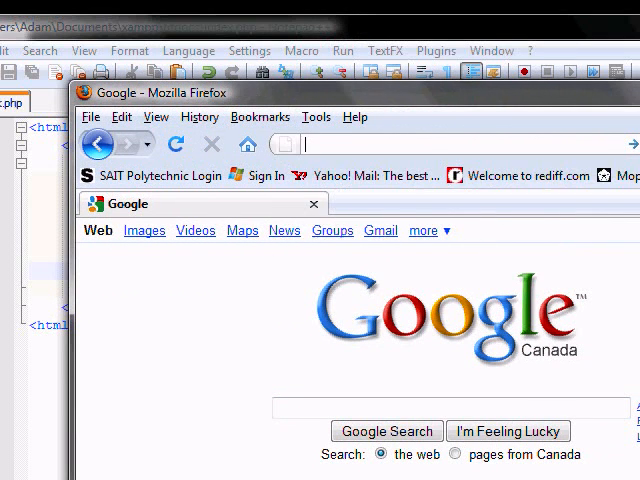
Step: Enter localhost in the Firefox address bar to load the test page
type("localho")
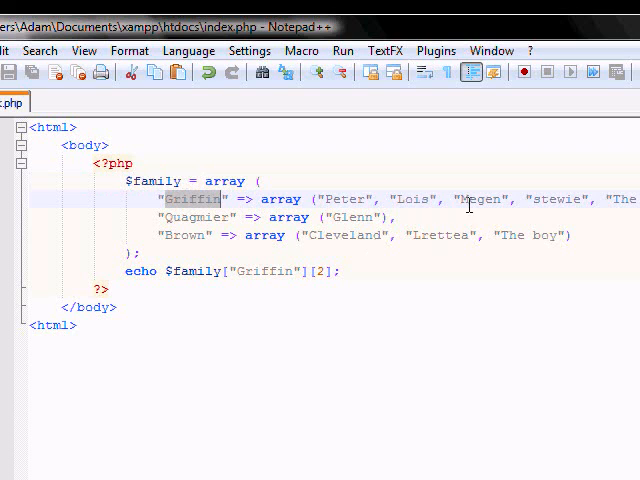
Step: Change the echo line to echo $family["Quagmier"][0];
double_click(478, 199)
type("Quagmie")
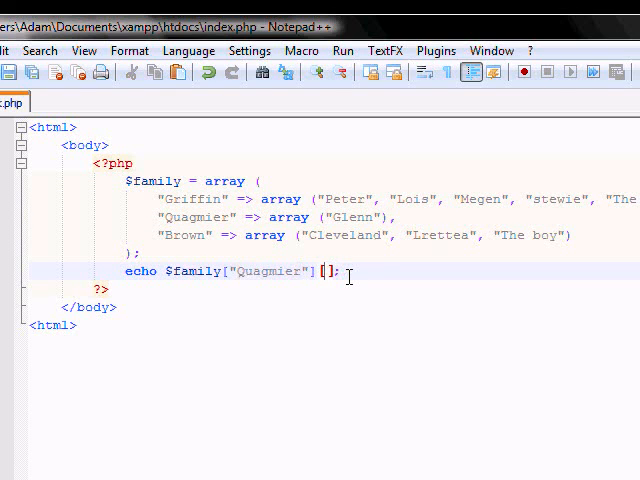
type("0")
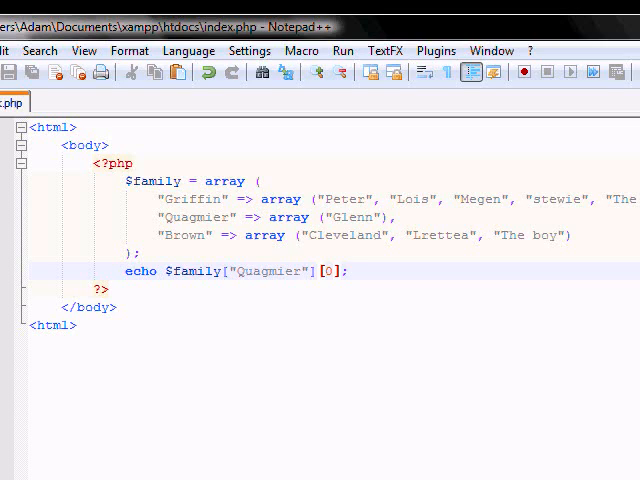